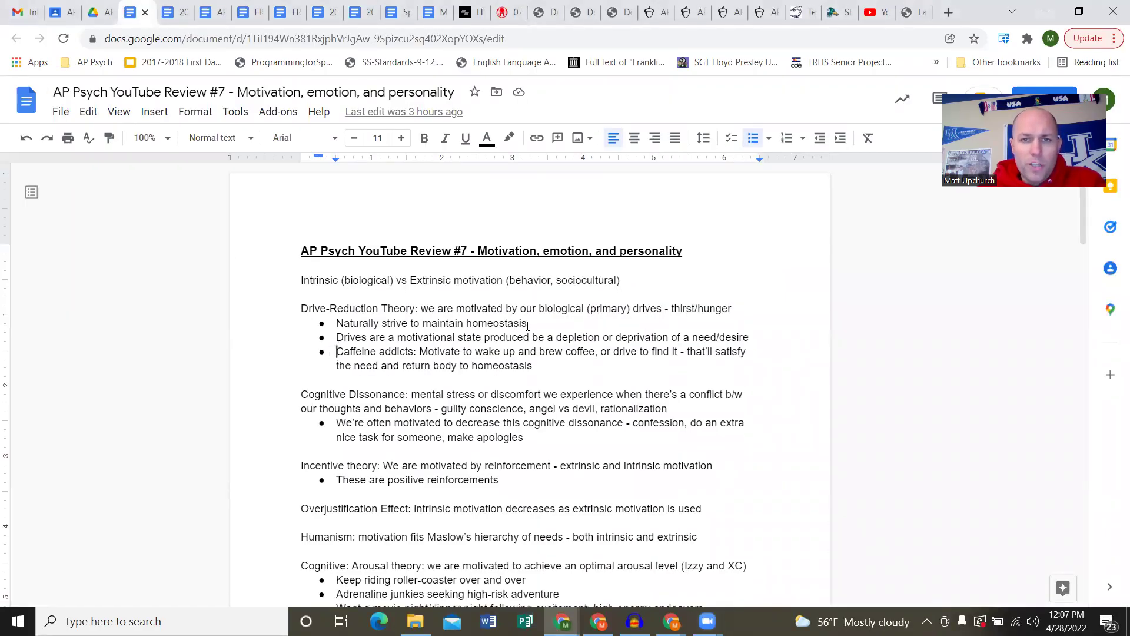
pyautogui.scroll(-3)
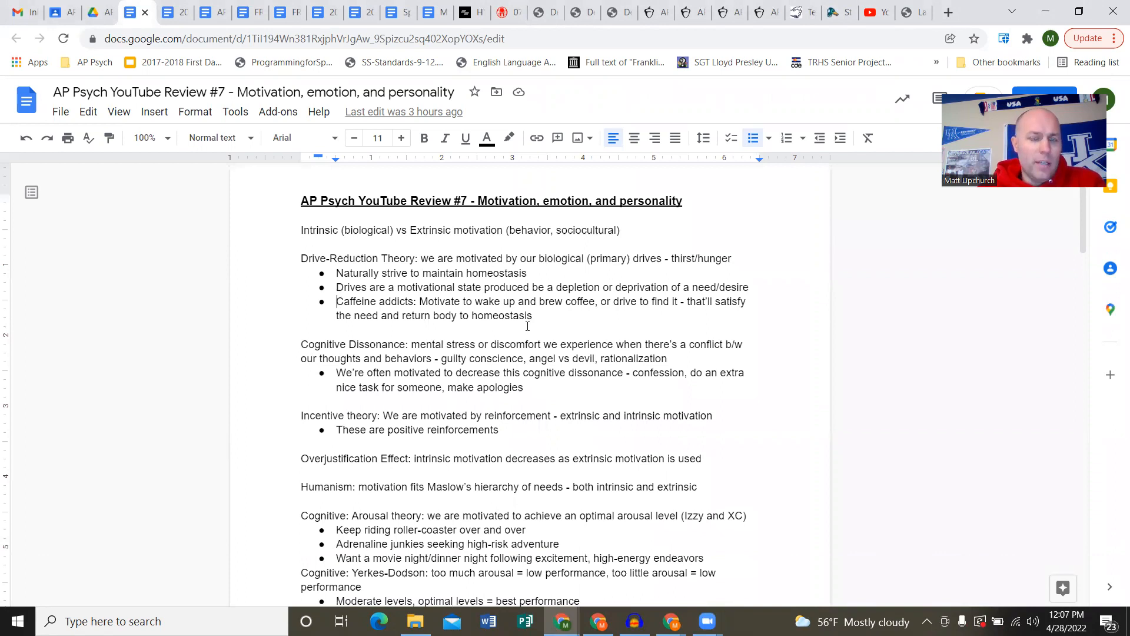
pyautogui.scroll(-3)
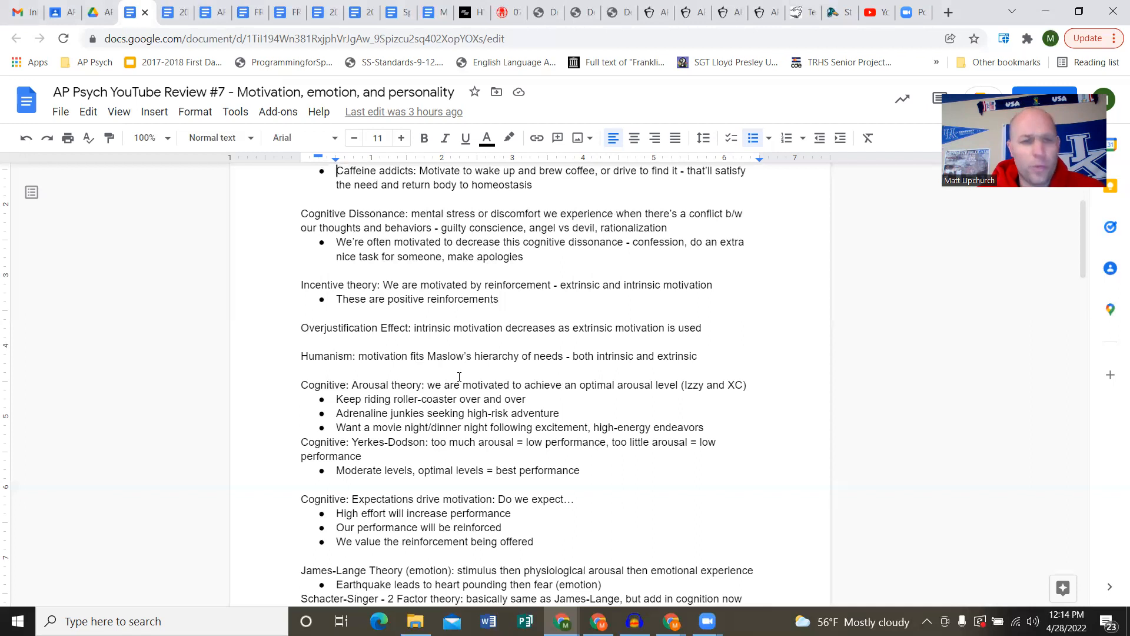
pyautogui.scroll(-3)
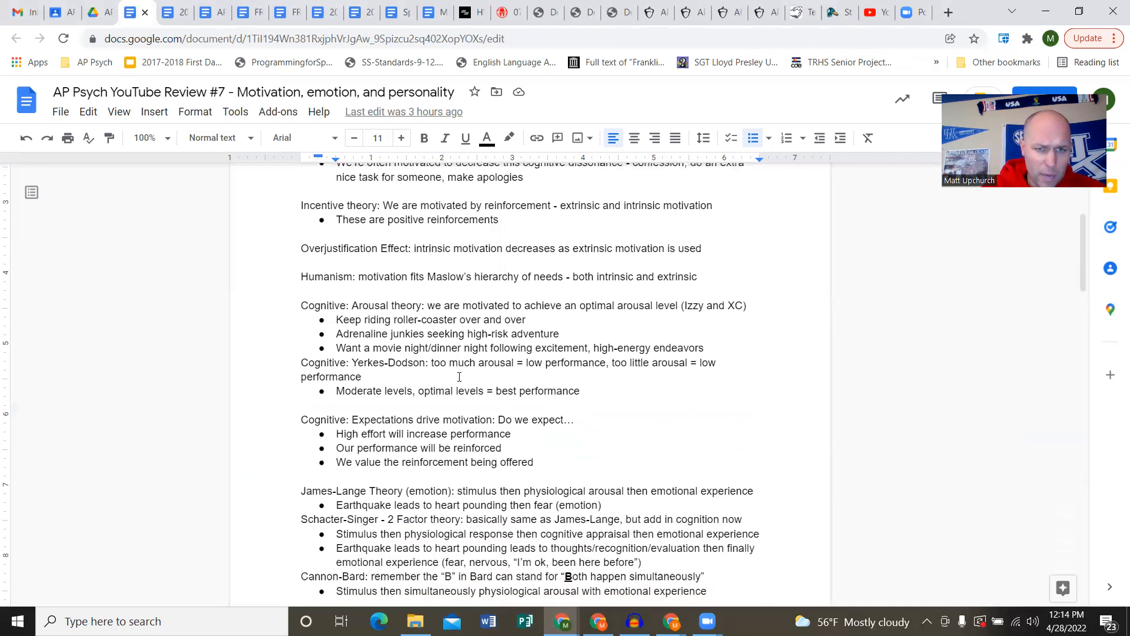
pyautogui.scroll(-3)
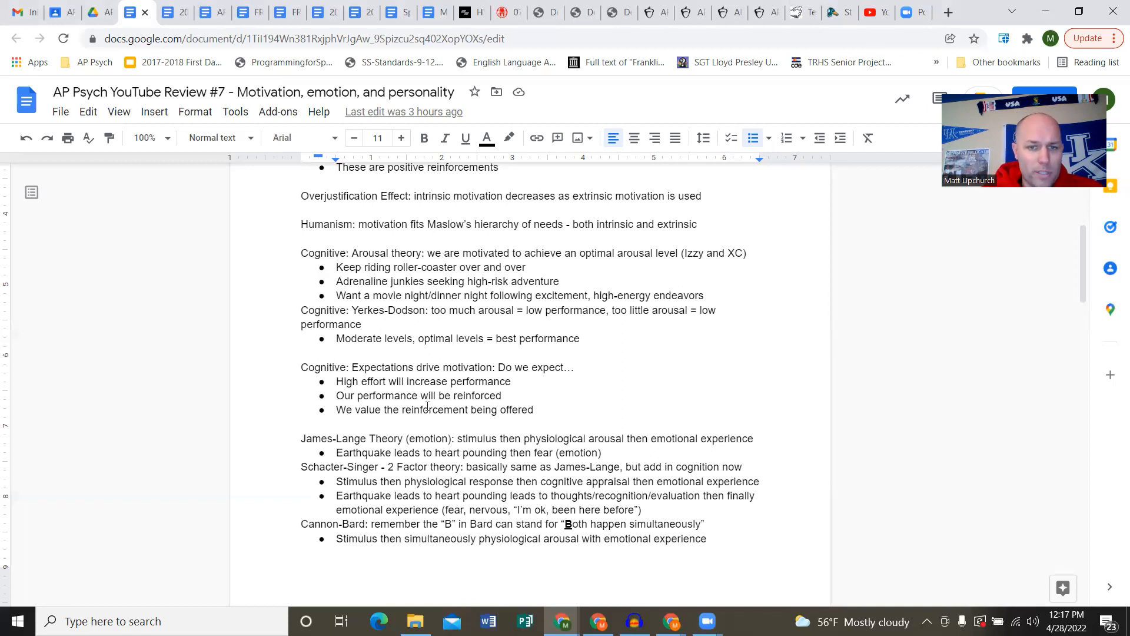
pyautogui.scroll(-3)
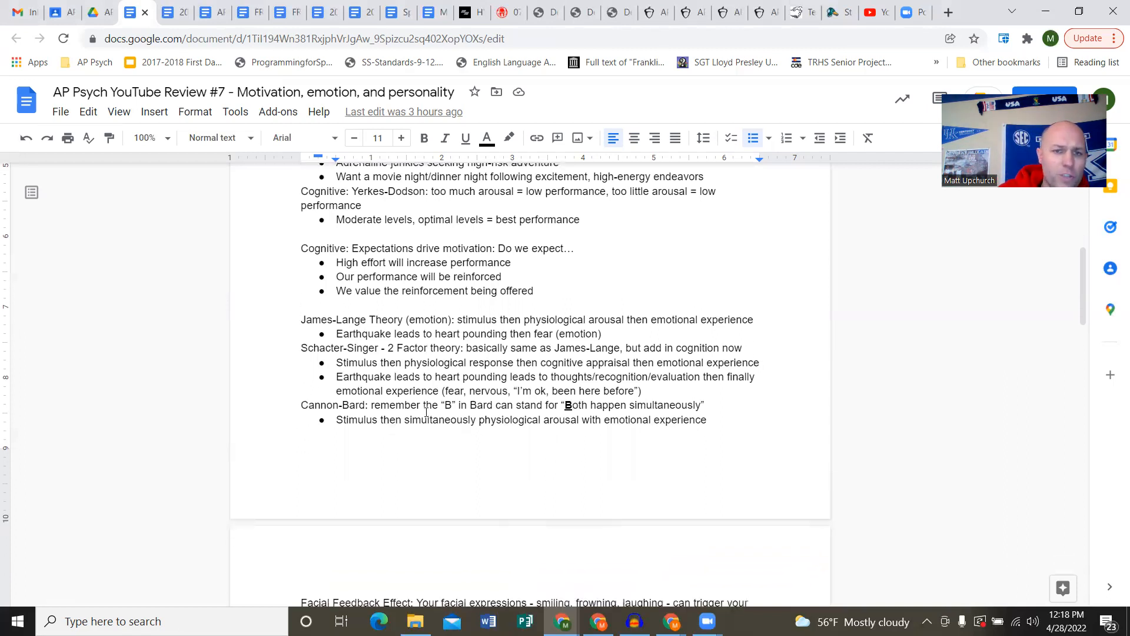
pyautogui.scroll(-3)
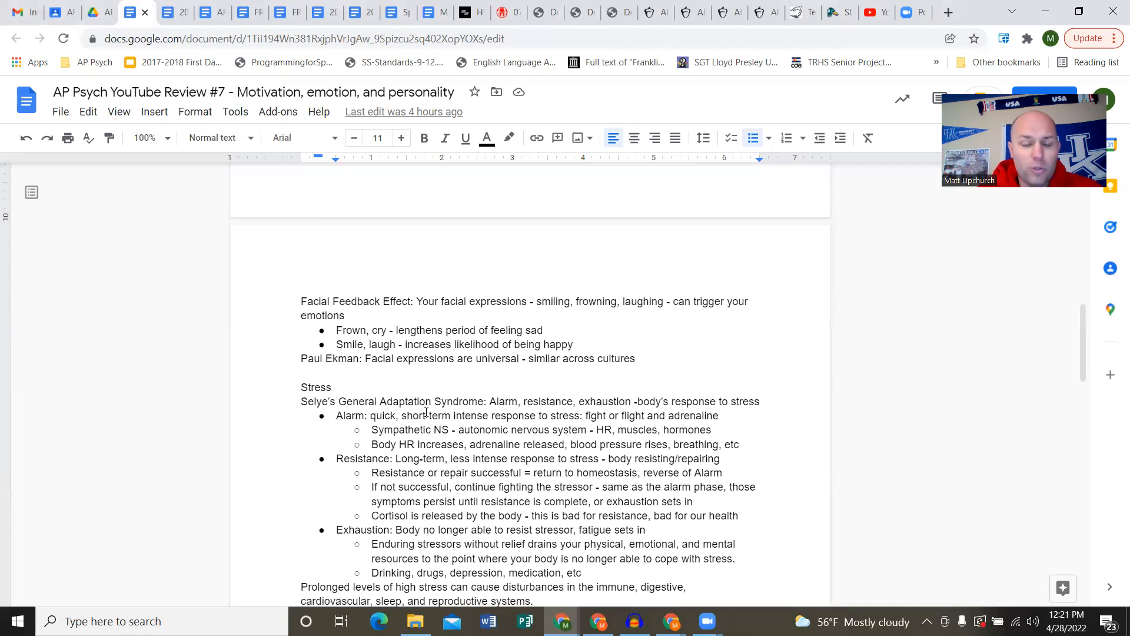
pyautogui.scroll(-3)
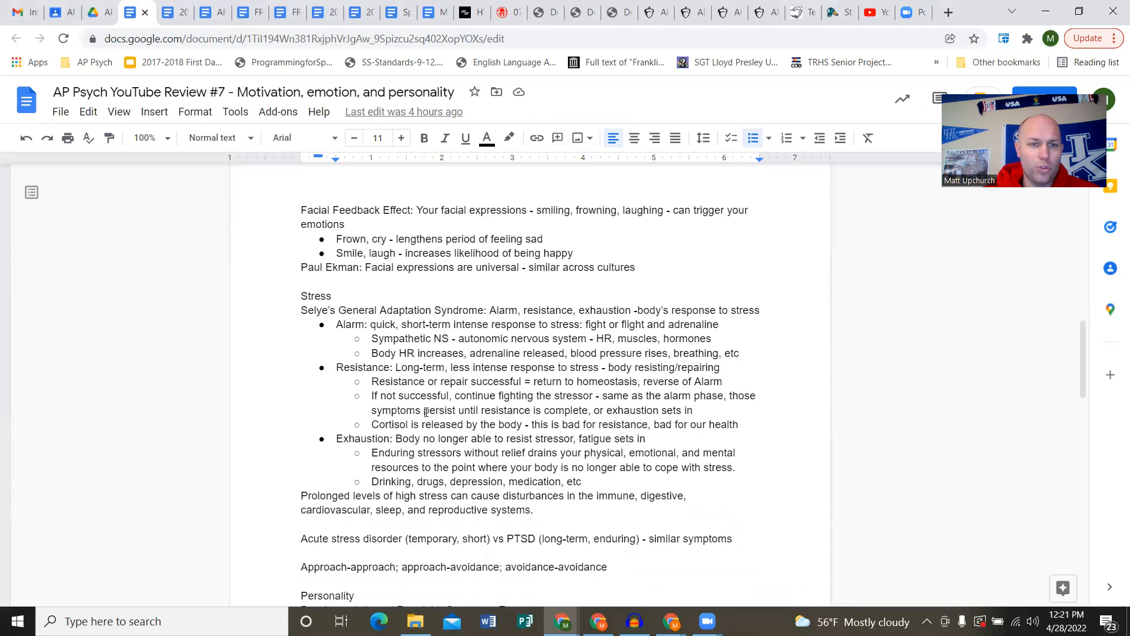
pyautogui.scroll(-3)
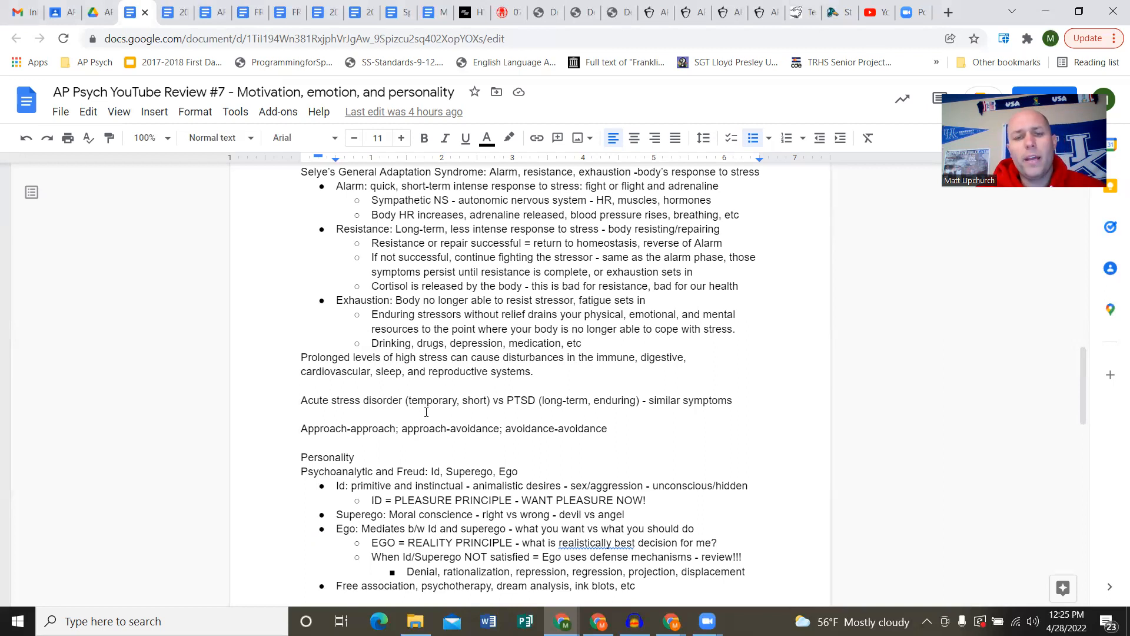
pyautogui.moveTo(435, 385)
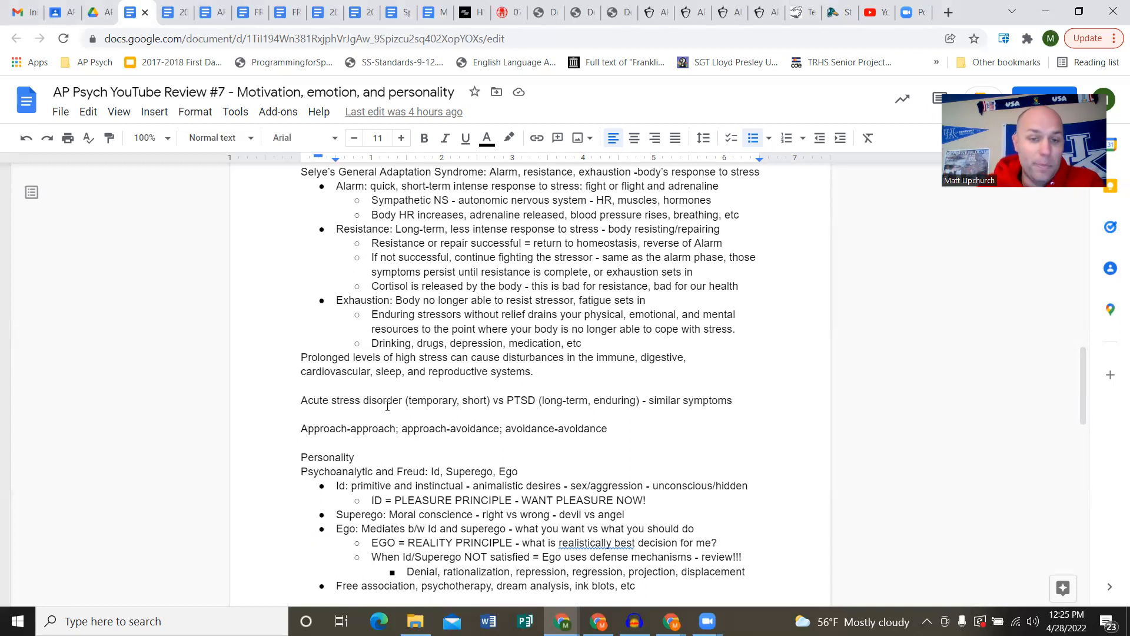
pyautogui.scroll(-3)
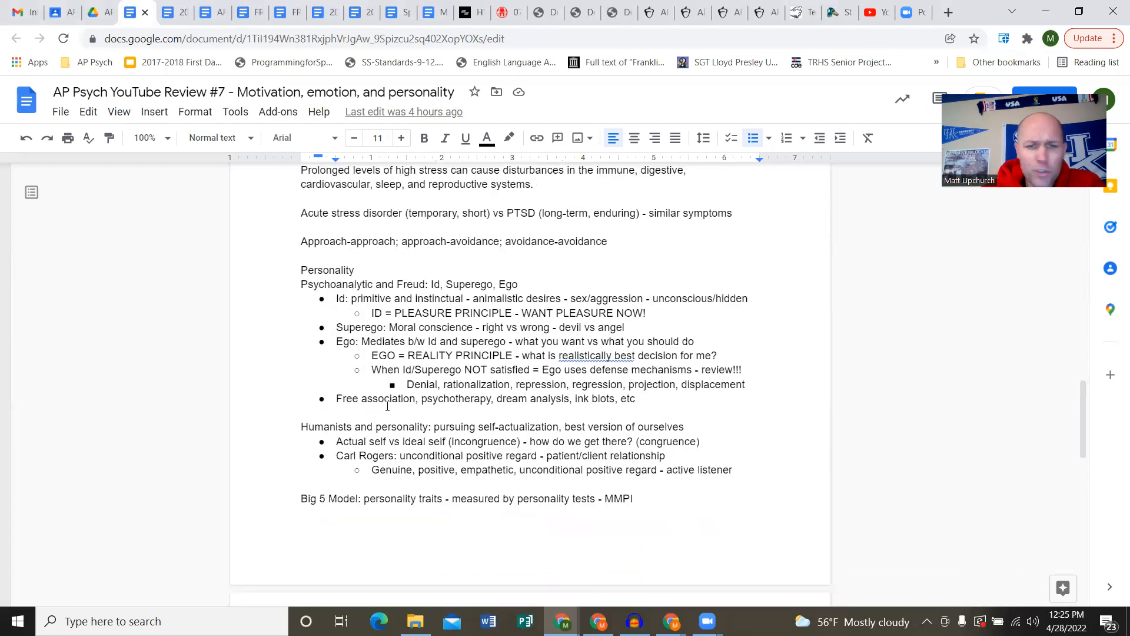
pyautogui.scroll(-3)
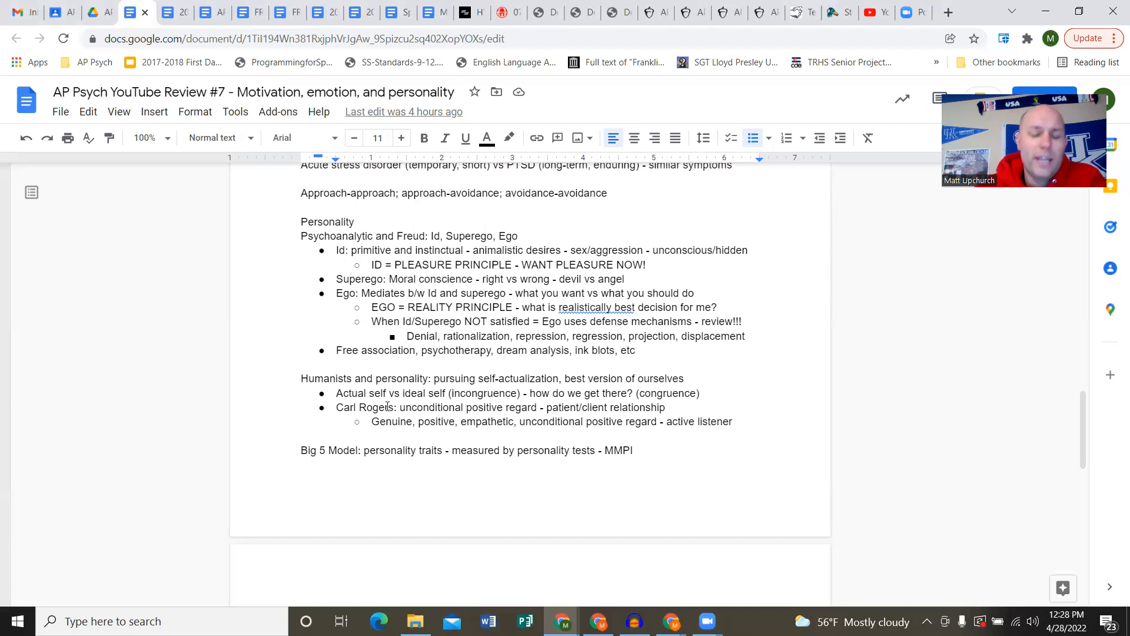
pyautogui.scroll(-3)
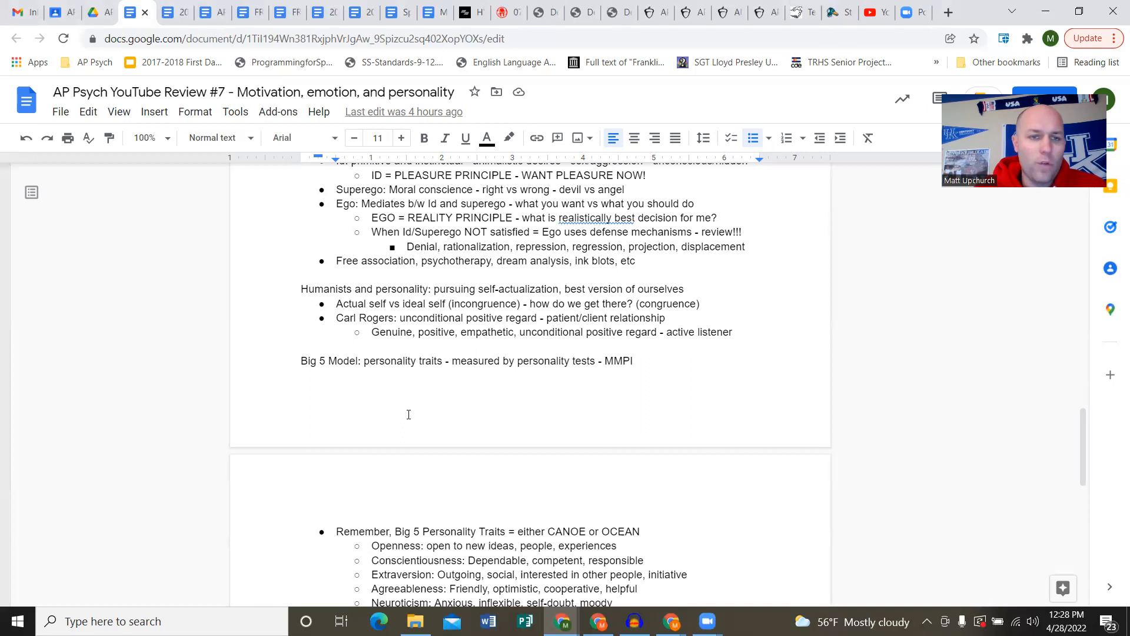
pyautogui.scroll(-3)
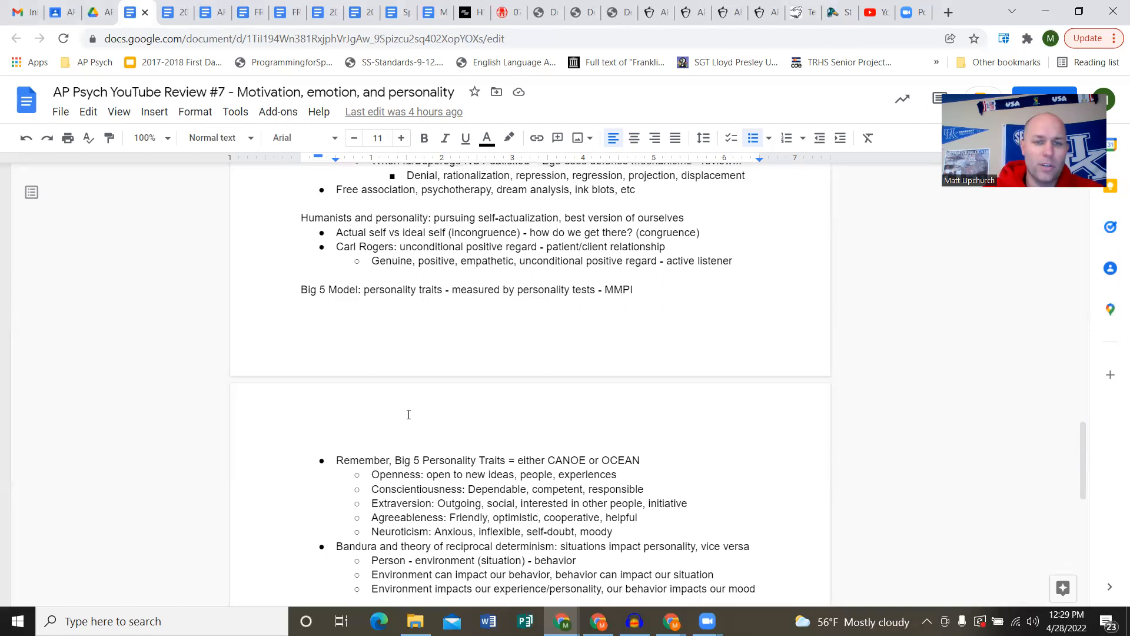
pyautogui.scroll(-3)
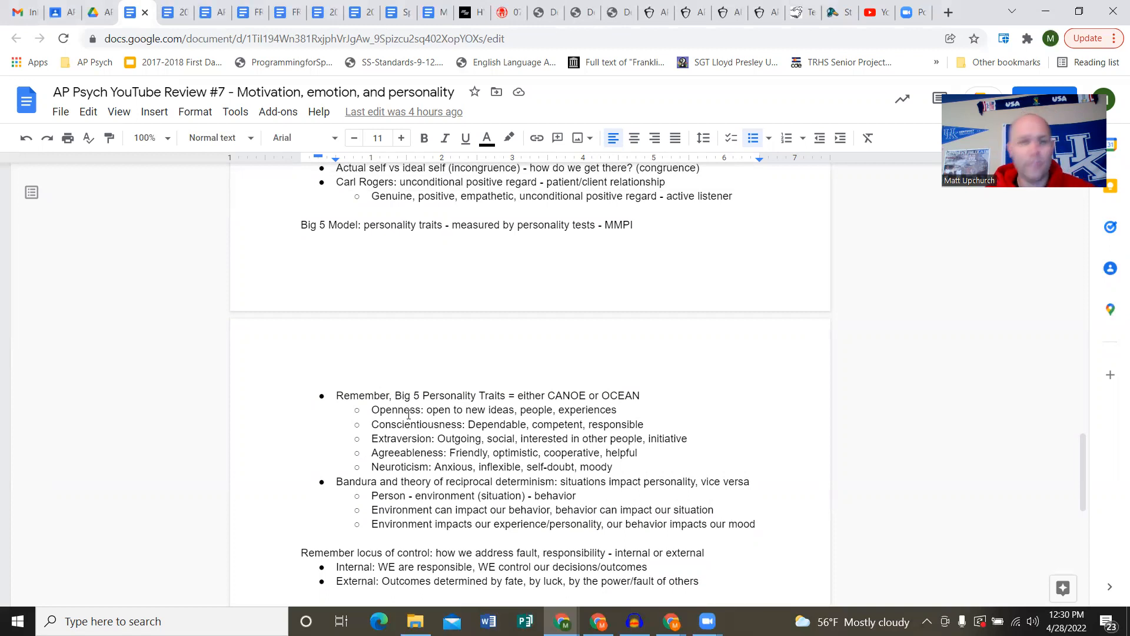
pyautogui.scroll(-3)
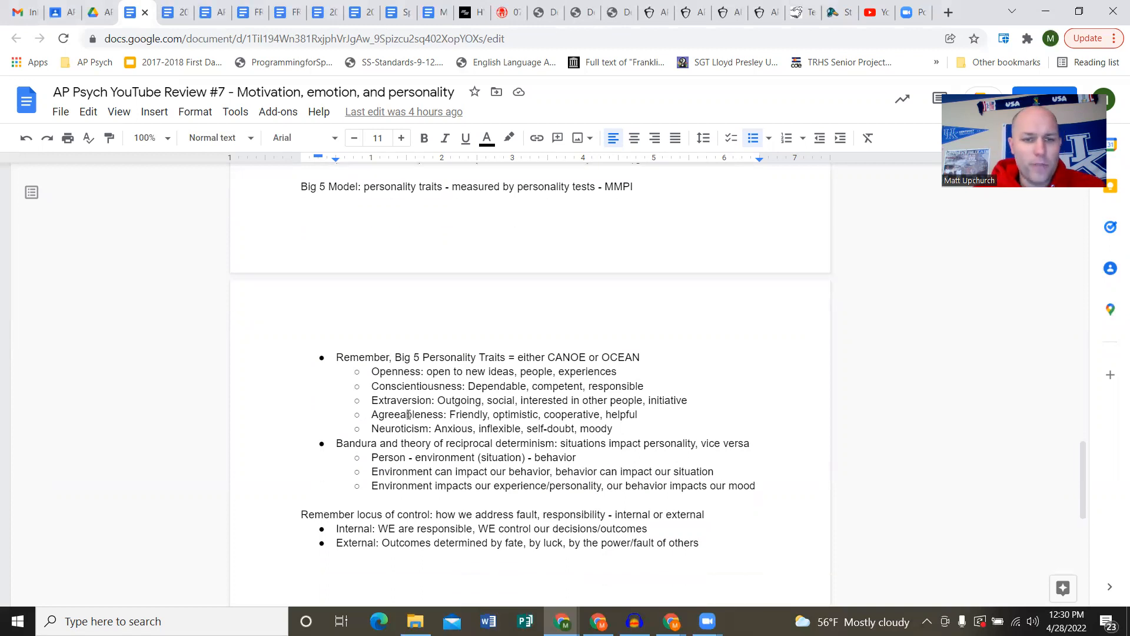
pyautogui.scroll(-3)
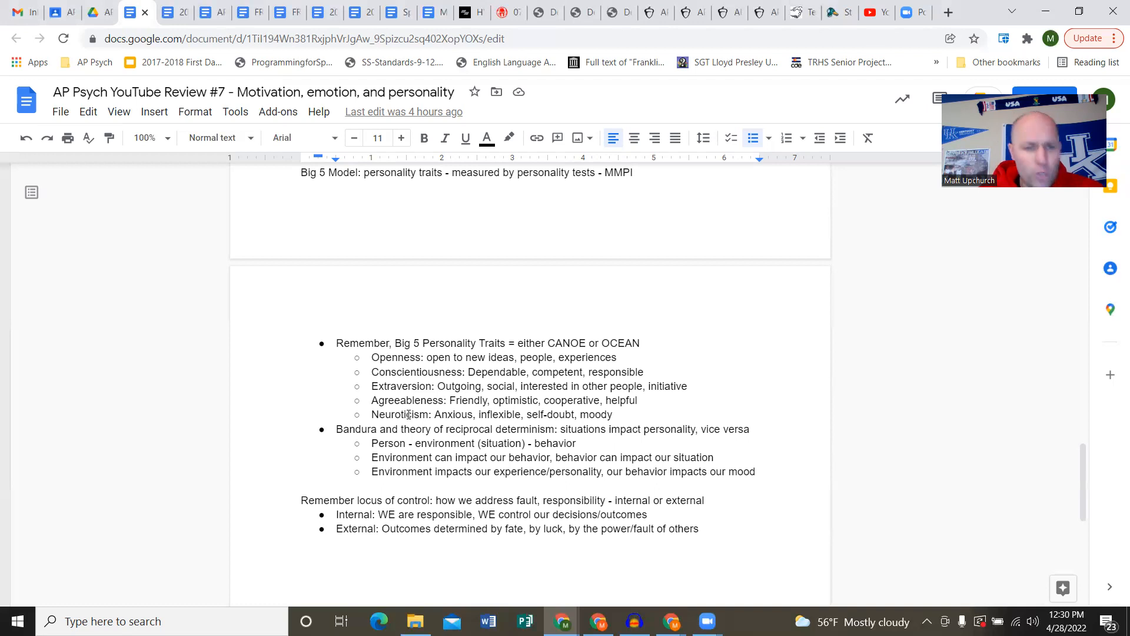
pyautogui.scroll(-3)
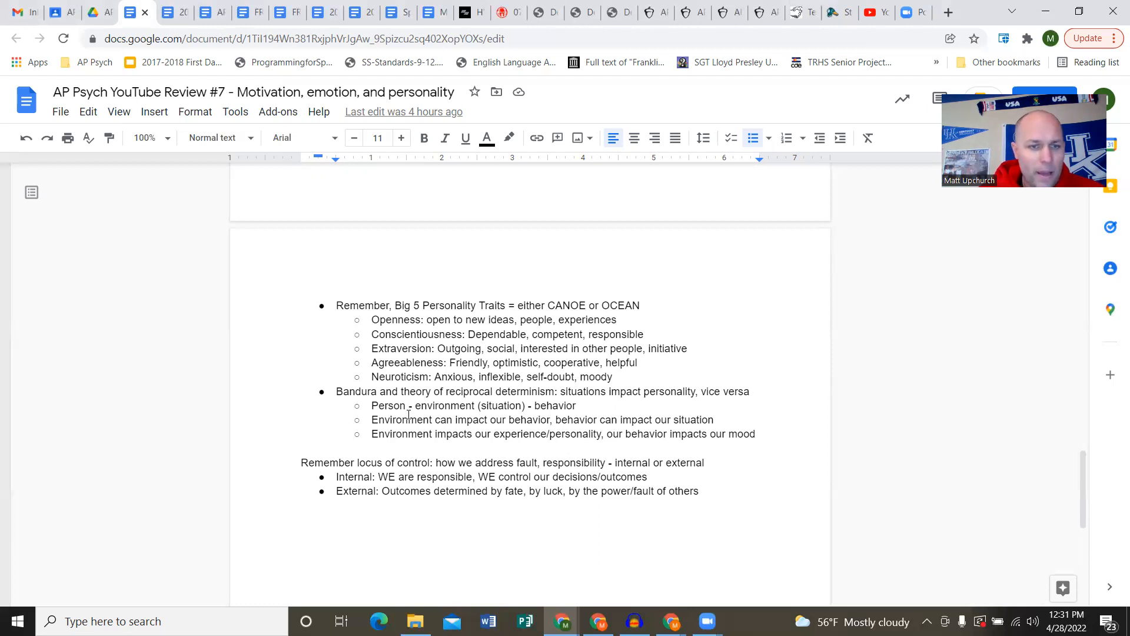
pyautogui.scroll(-3)
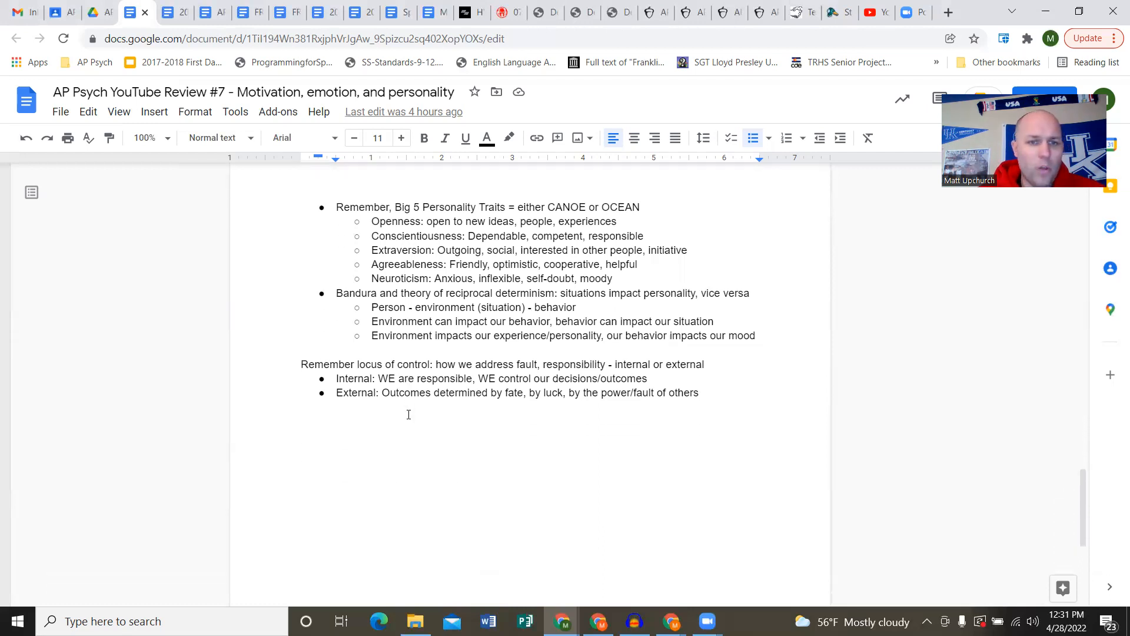